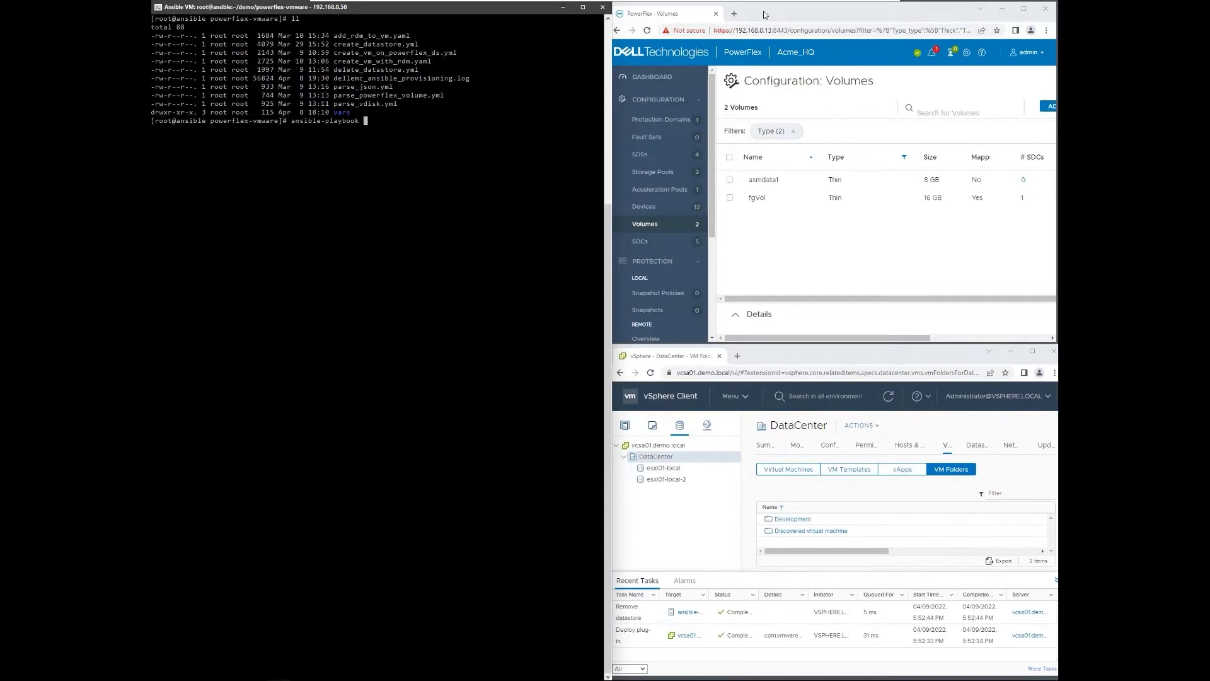
Run 'ansible-playbook create_datastore.yml' to provision the PowerFlex volume and vSphere datastore
{"action": "type", "text": "create_datastore.yml"}
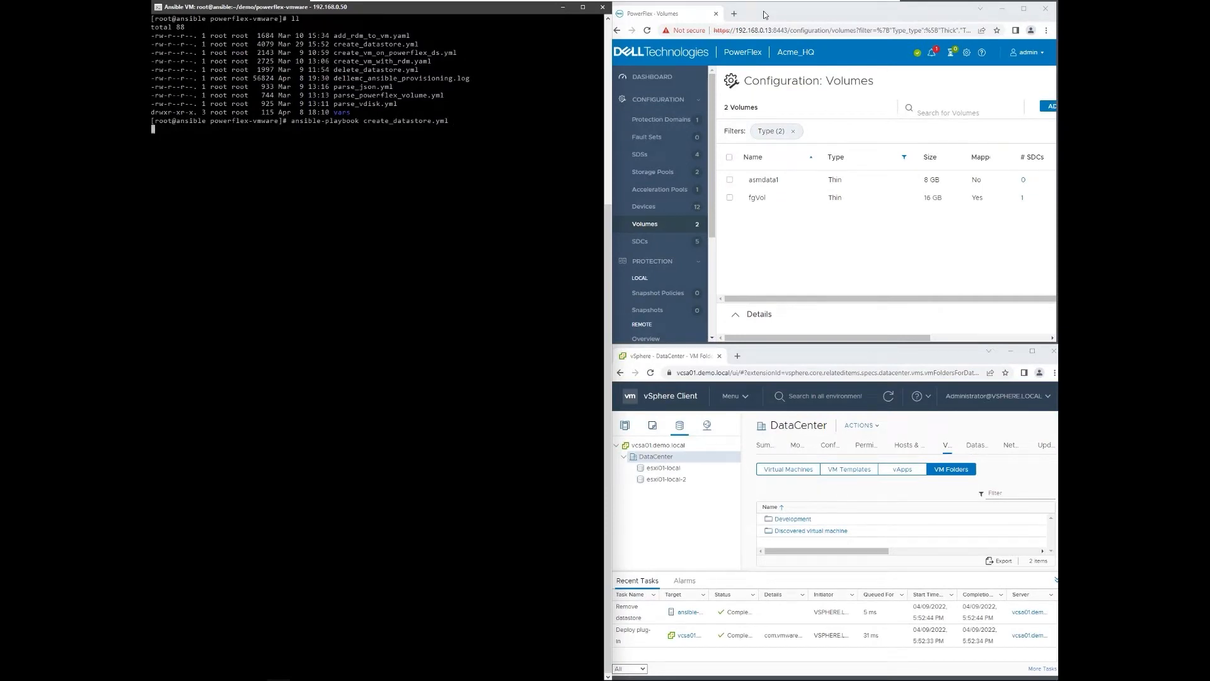
{"action": "key", "text": "Return"}
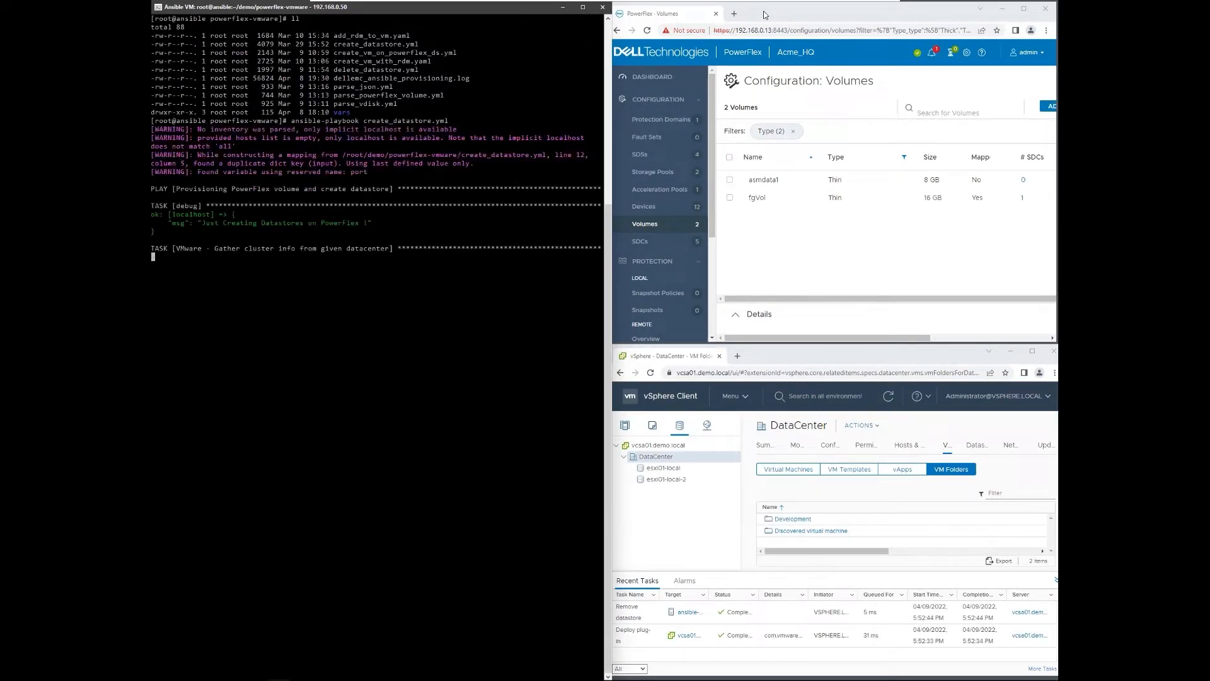